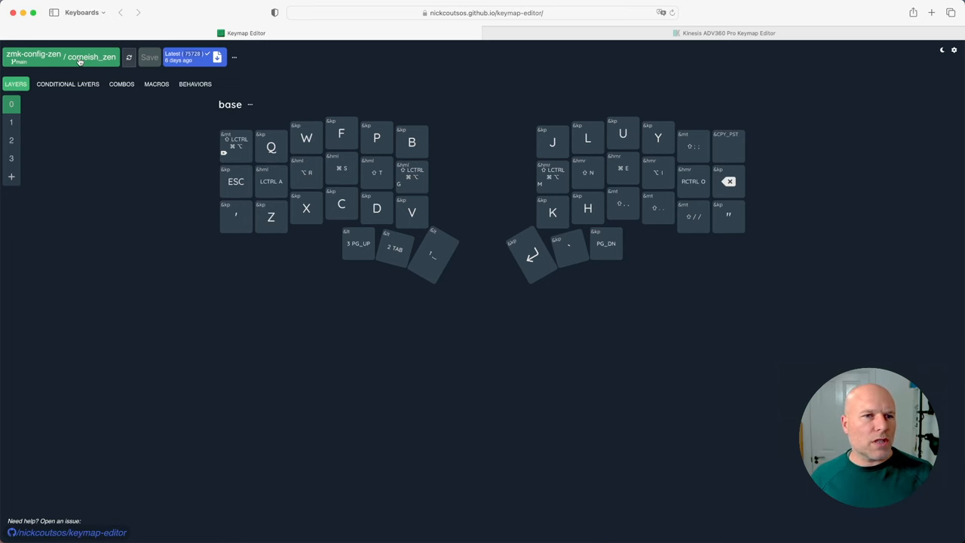
- Load the zmk-config-zen repository's Corne-ish Zen keymap from the repository list
click(78, 59)
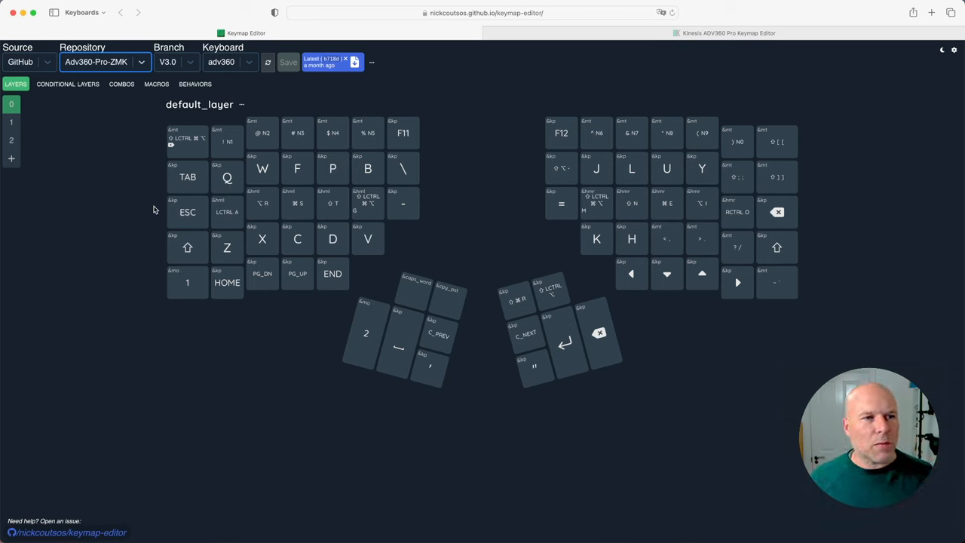
click(106, 62)
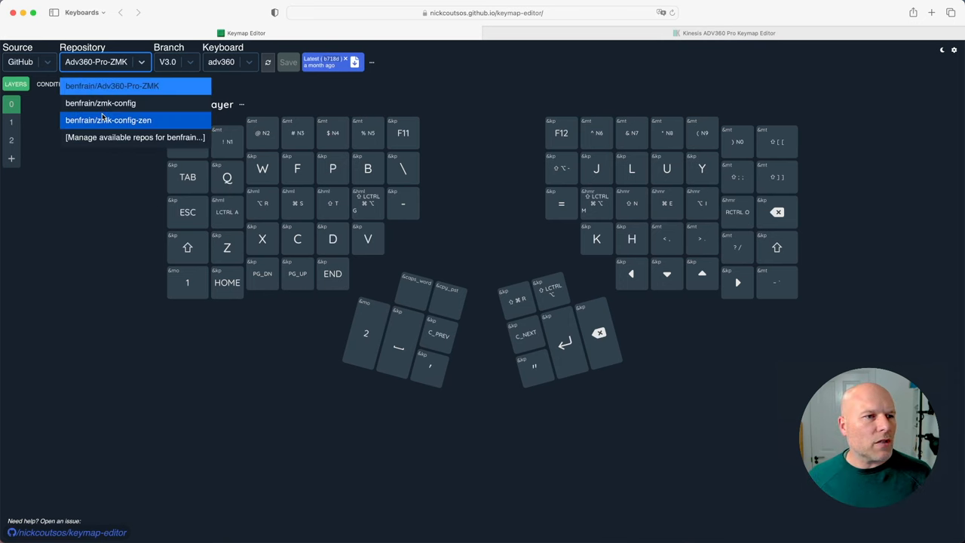
click(108, 121)
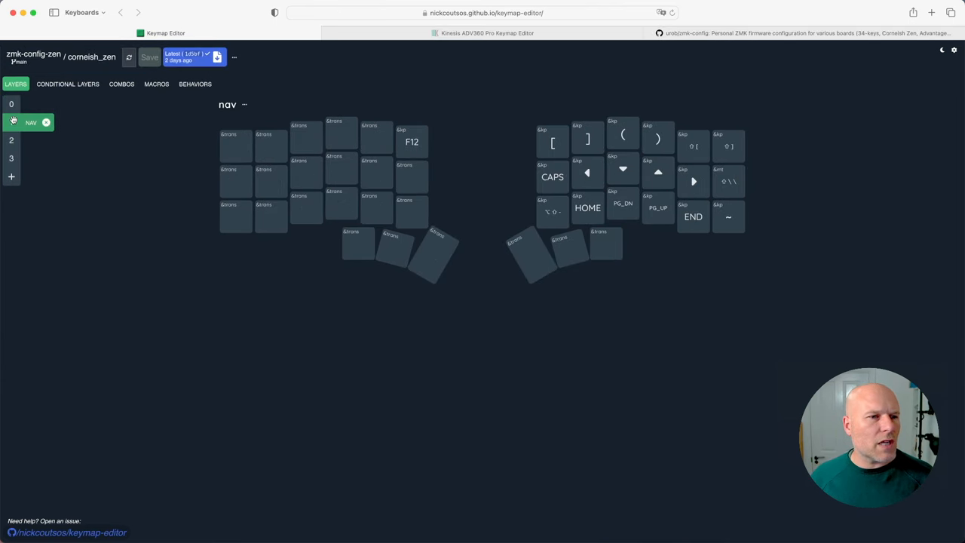
- Bring up the nav layer's bulk-action options menu from the Layers sidebar
click(12, 158)
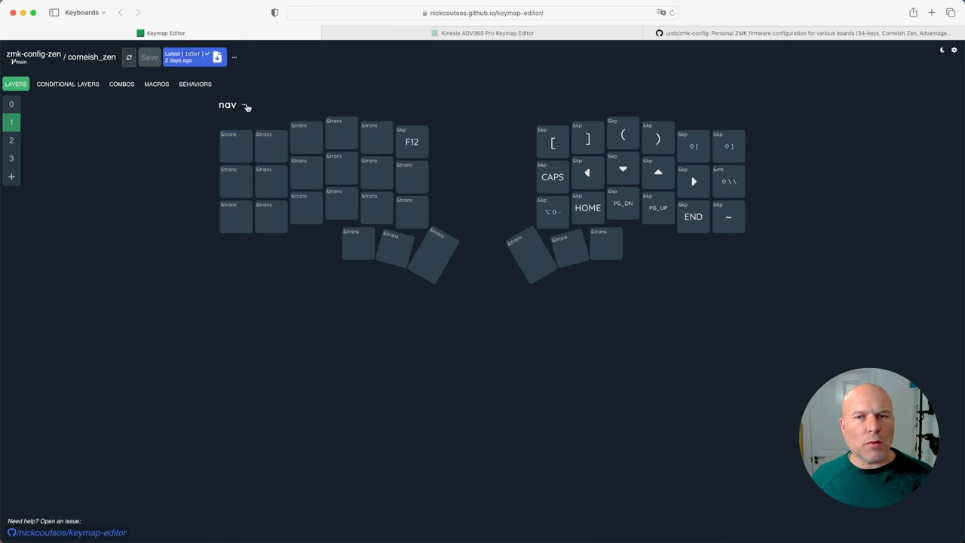
click(244, 105)
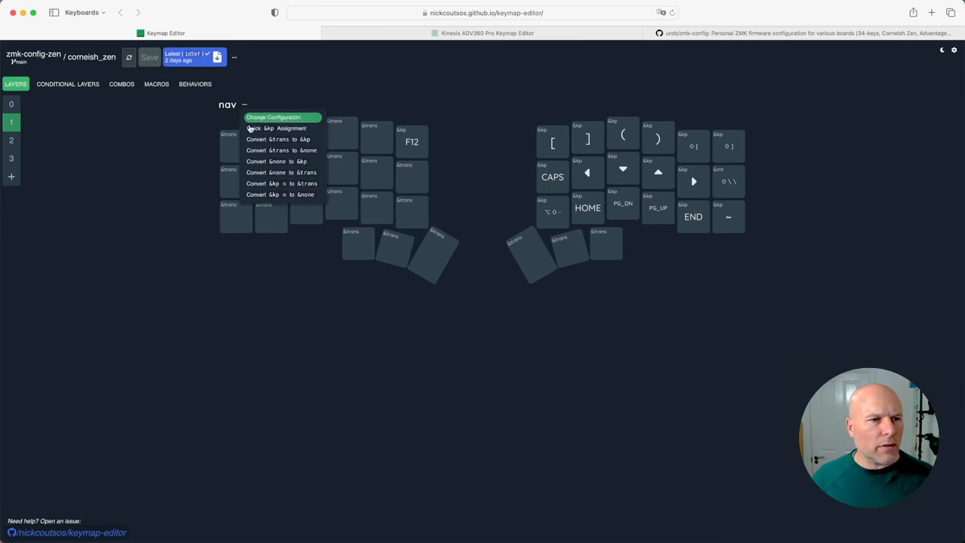
mouse_move(272, 139)
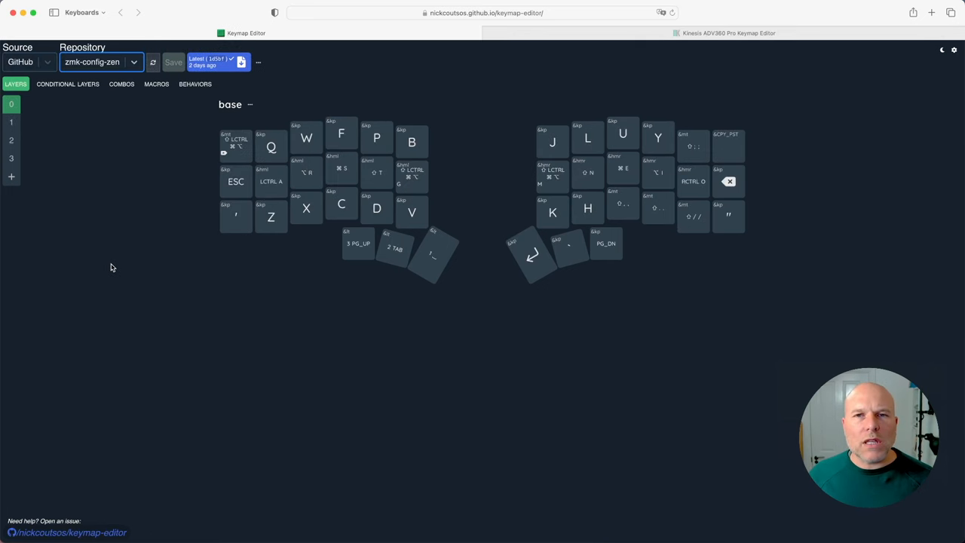
mouse_move(121, 107)
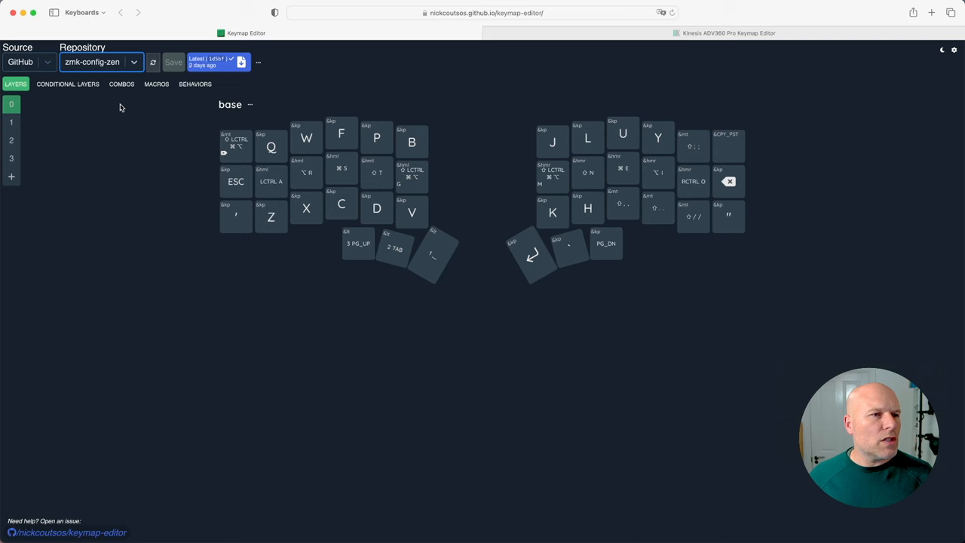
- Show the Combos list with caps_word, minus, underscore, equals and sleep
click(120, 84)
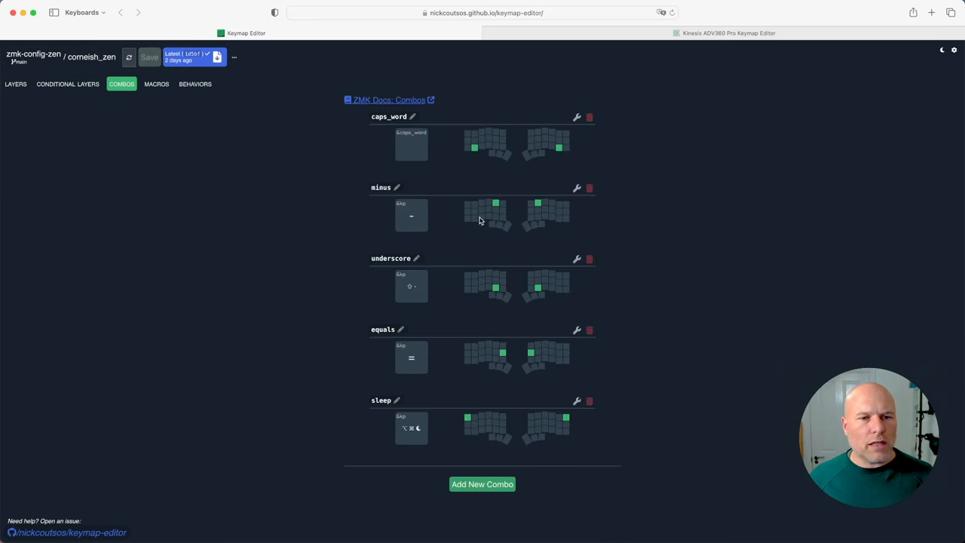
mouse_move(501, 310)
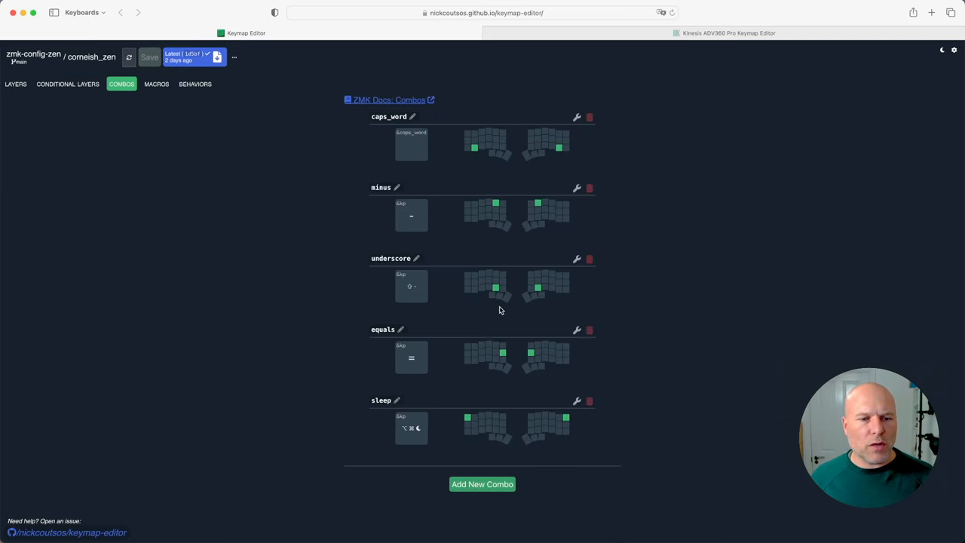
mouse_move(522, 300)
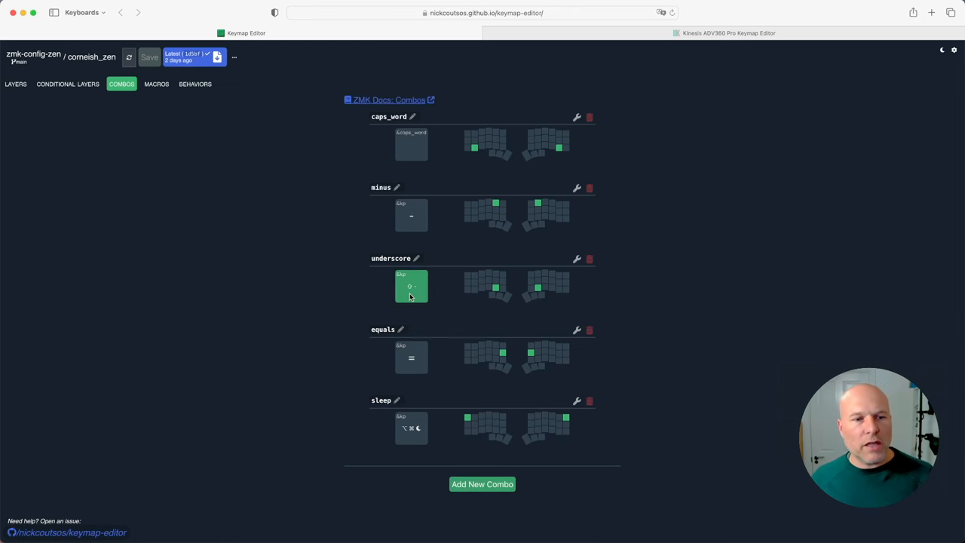
mouse_move(446, 335)
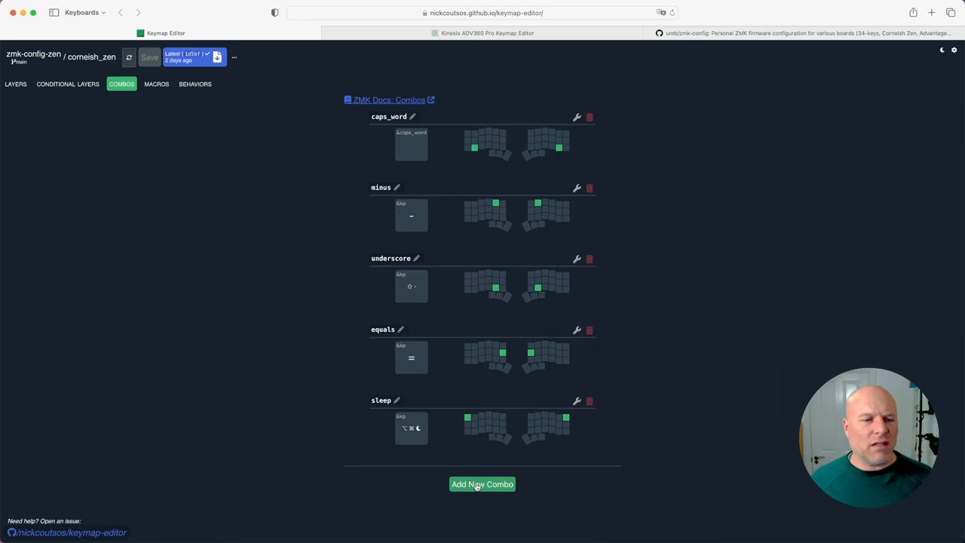
- Create a new combo and name it bottomesc
click(482, 484)
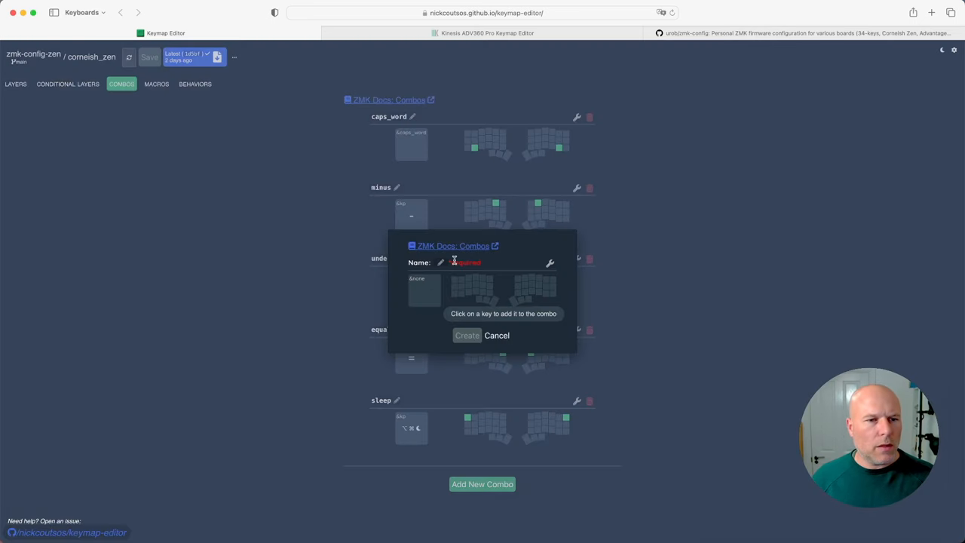
click(452, 262)
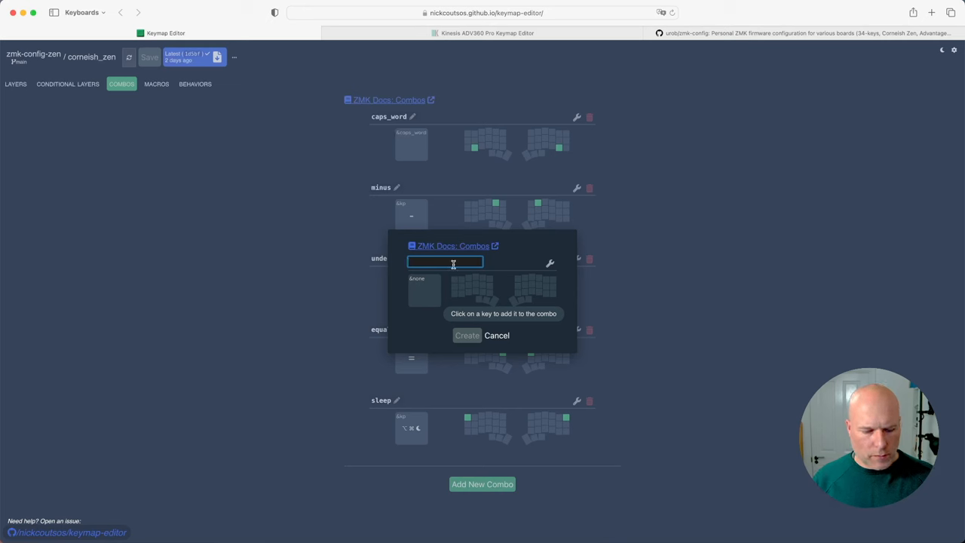
text(bottomesc)
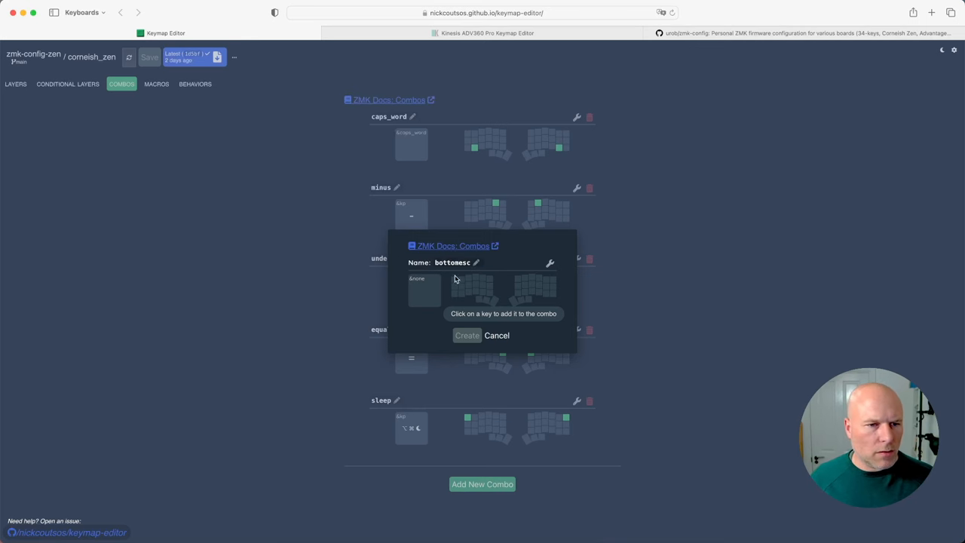
- Bind the bottomesc combo to &kp ESC and select its bottom-row key positions
click(551, 295)
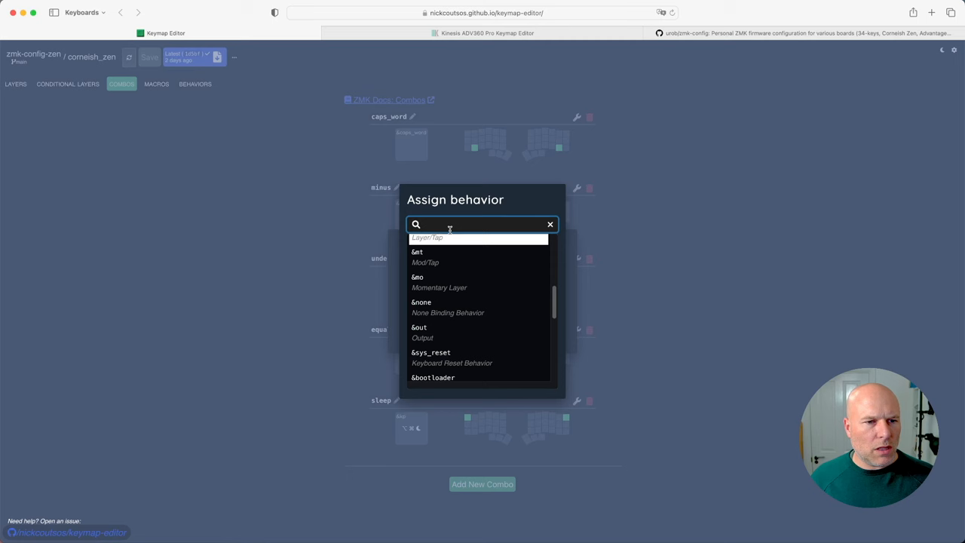
text(kp)
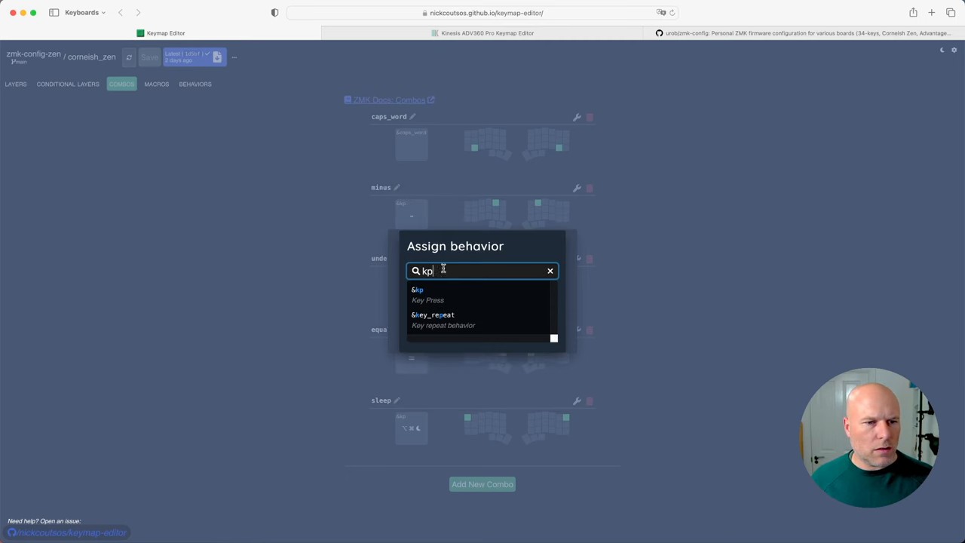
click(426, 294)
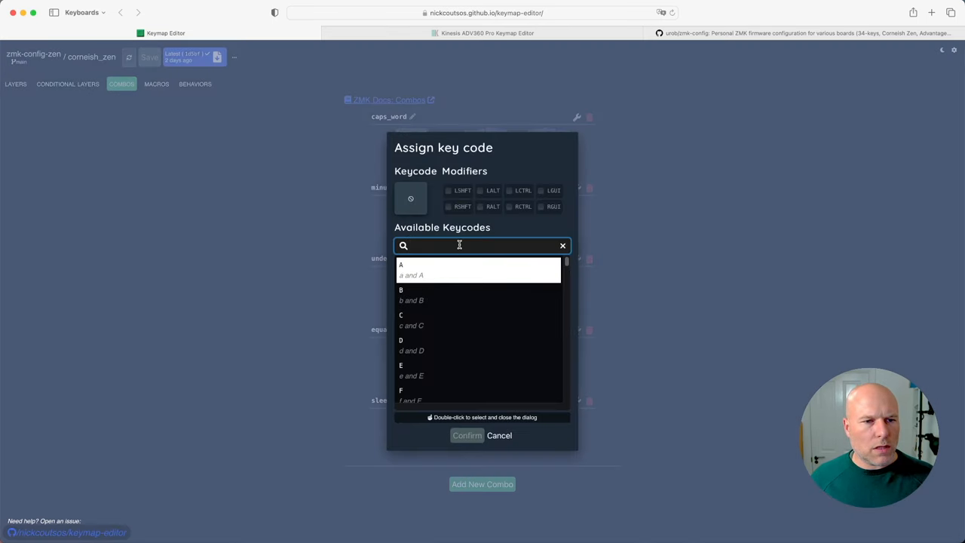
text(esc)
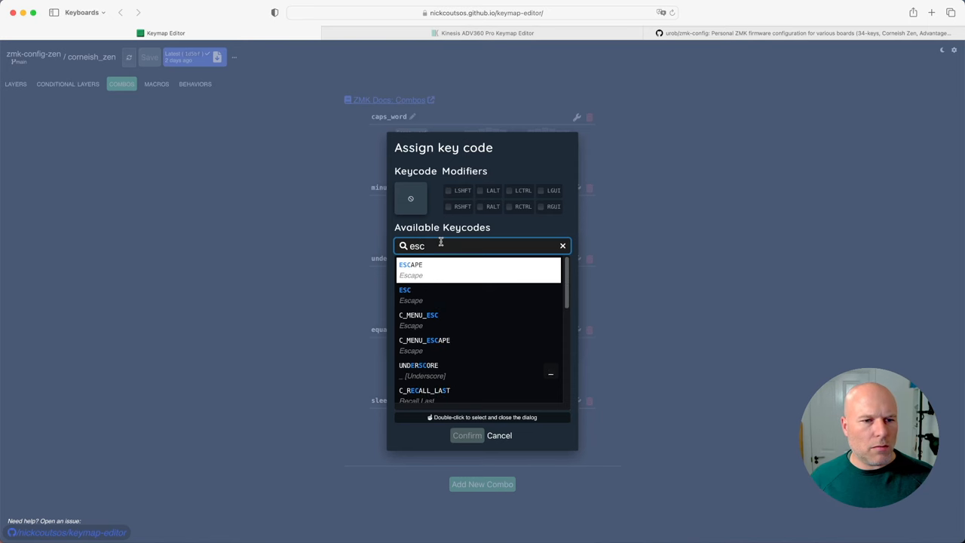
double_click(404, 290)
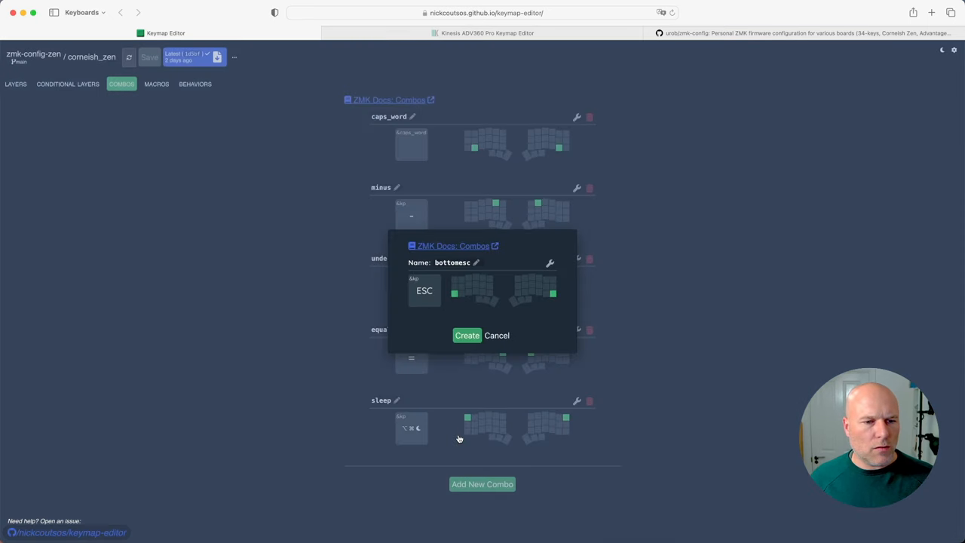
click(467, 335)
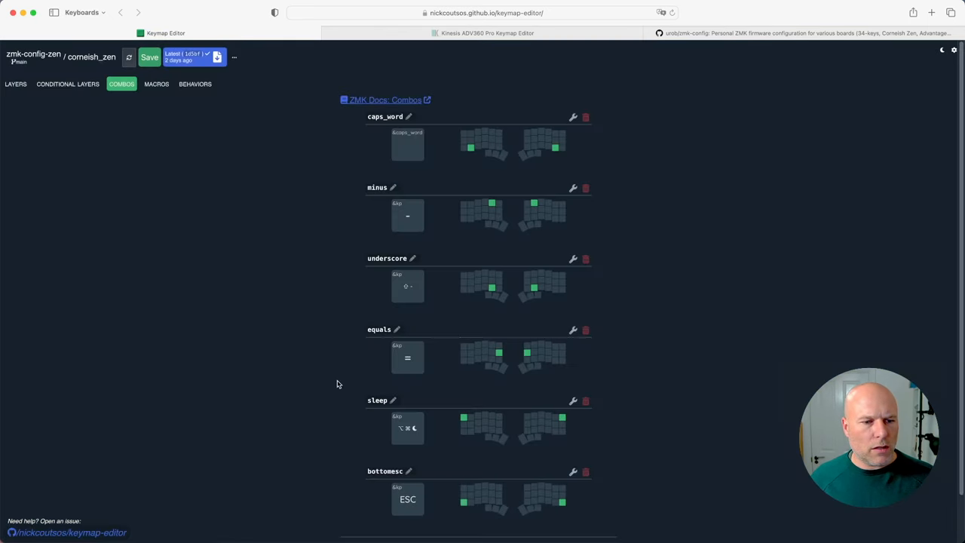
- Commit the keymap changes with the message 'adding bottom test combo'
scroll(down, 3)
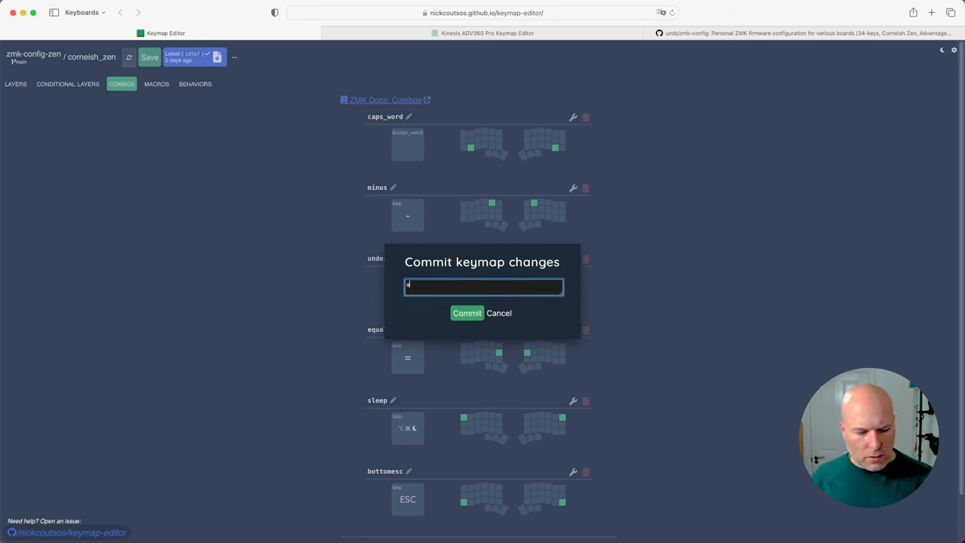
text(ad)
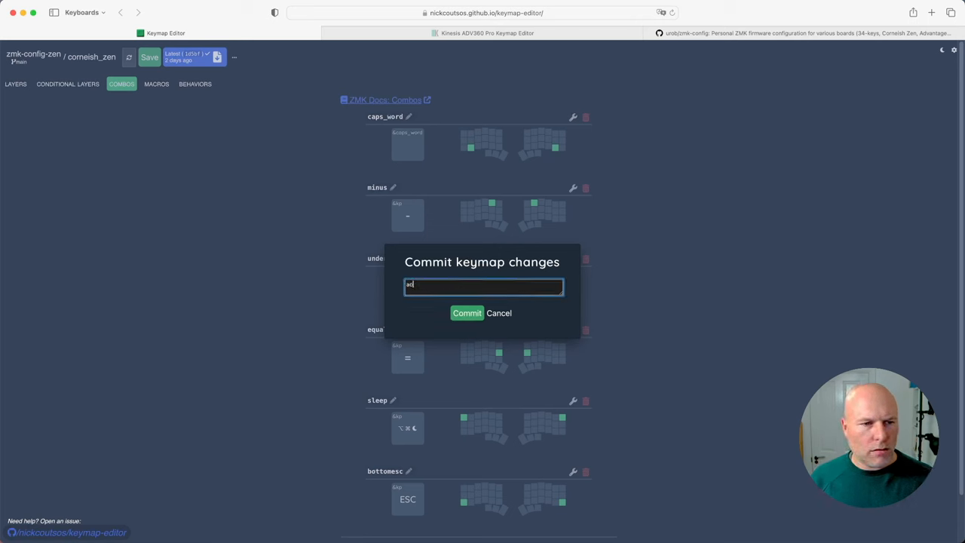
text(dding bottom test combo)
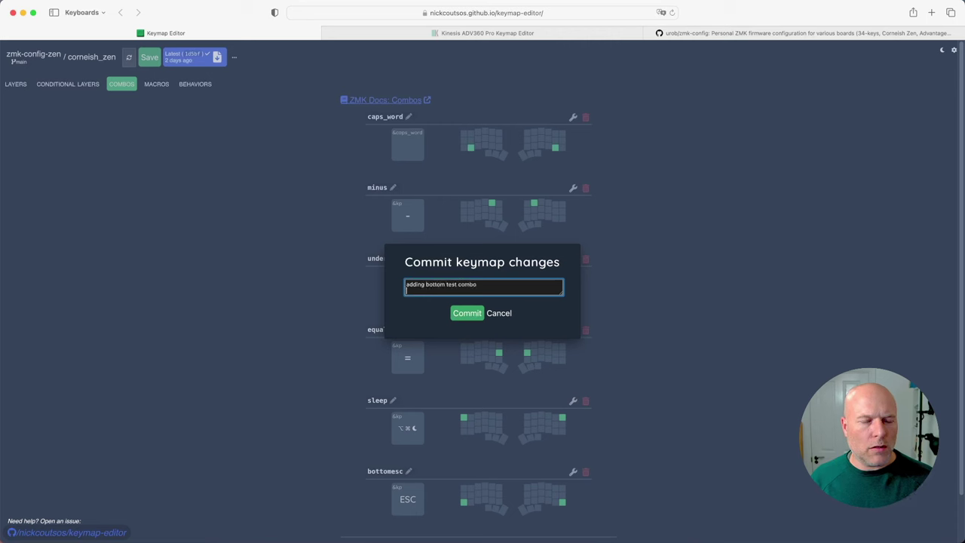
click(468, 312)
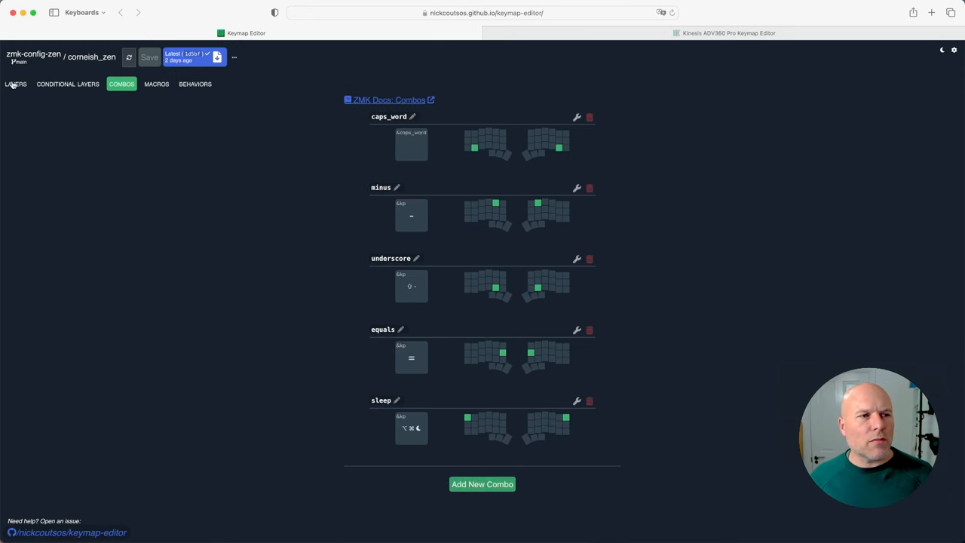
click(15, 84)
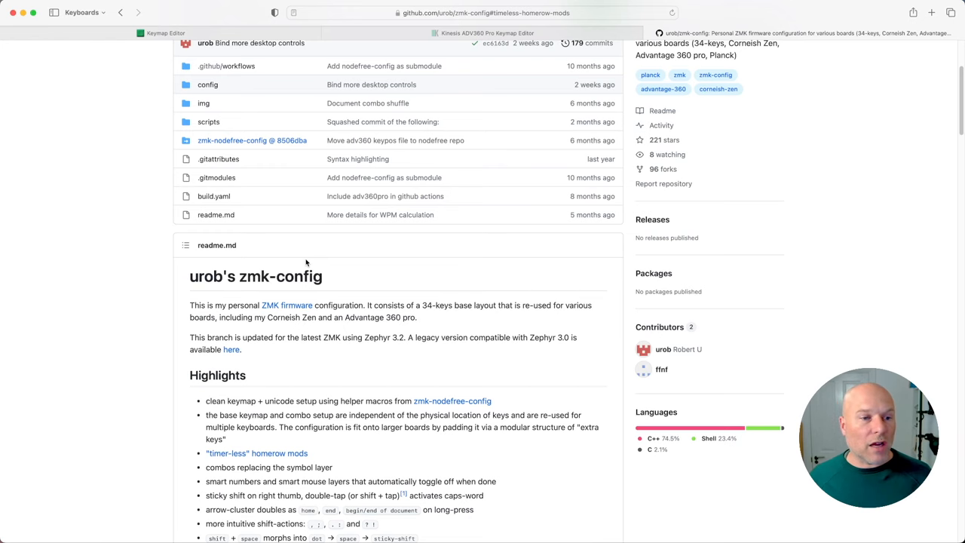
mouse_move(298, 275)
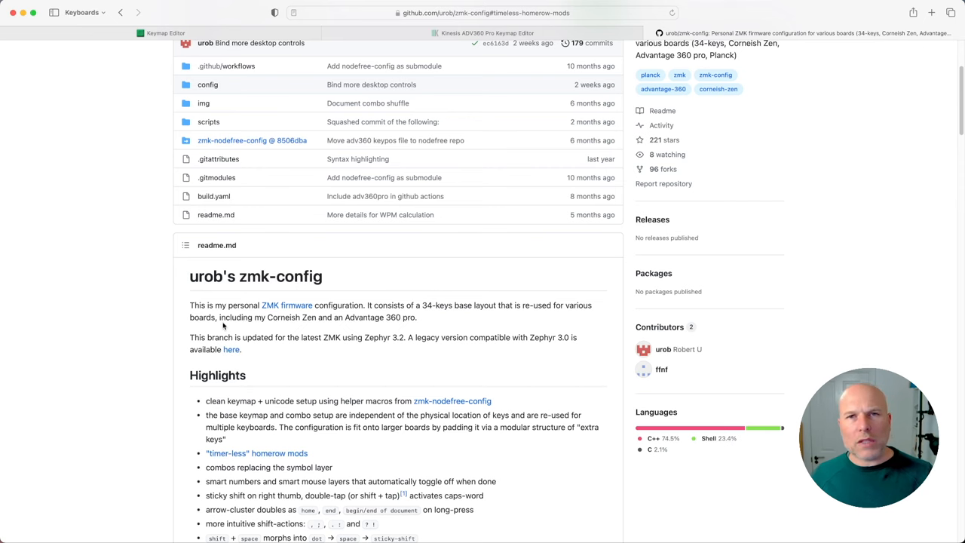
- Scroll the zmk-config README down to the Timeless homerow mods section
scroll(down, 3)
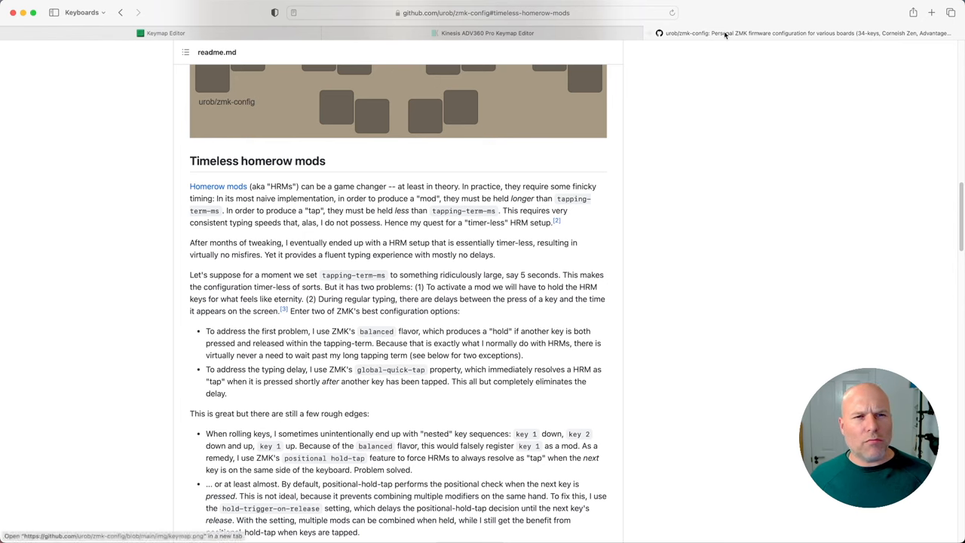
mouse_move(163, 34)
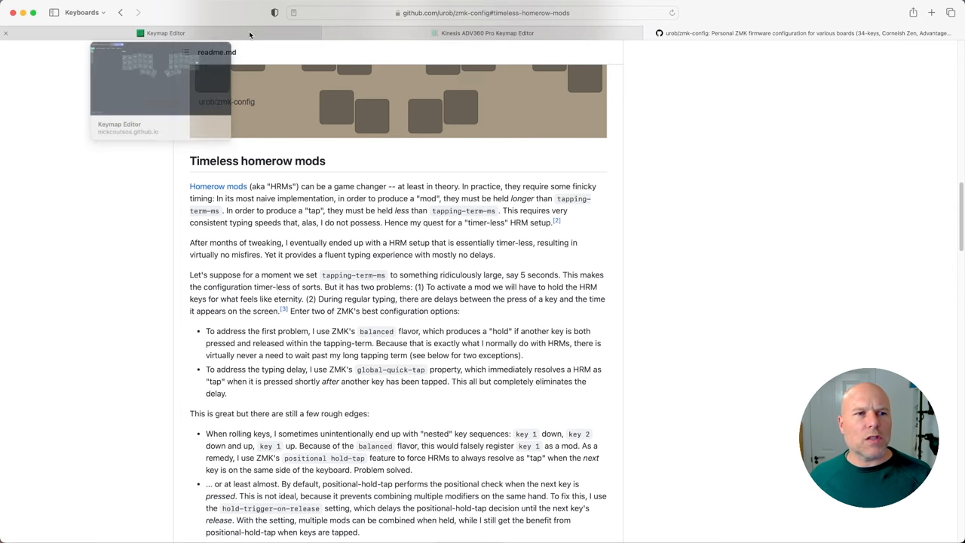
- Return to Keymap Editor and list the custom behaviors &CPY_PST, &hml and &hmr
click(165, 33)
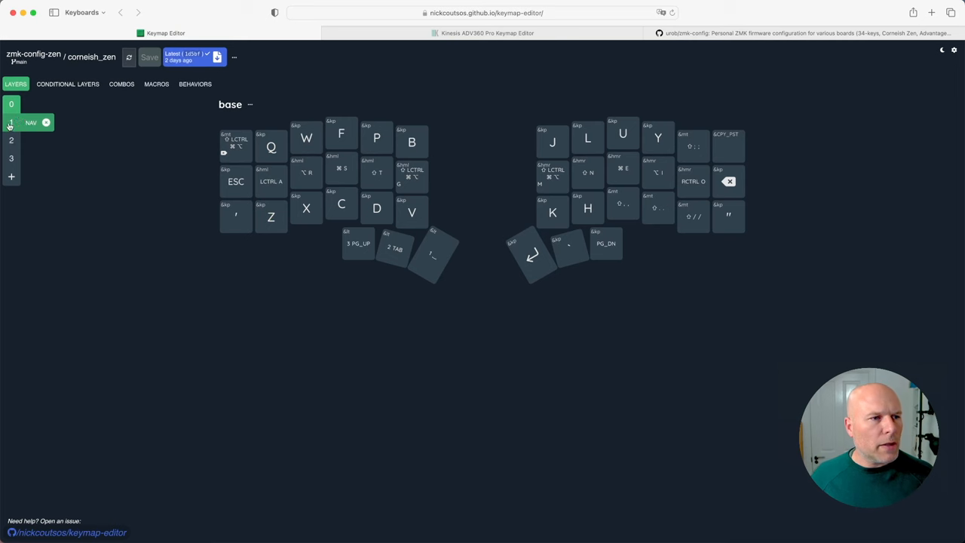
click(194, 84)
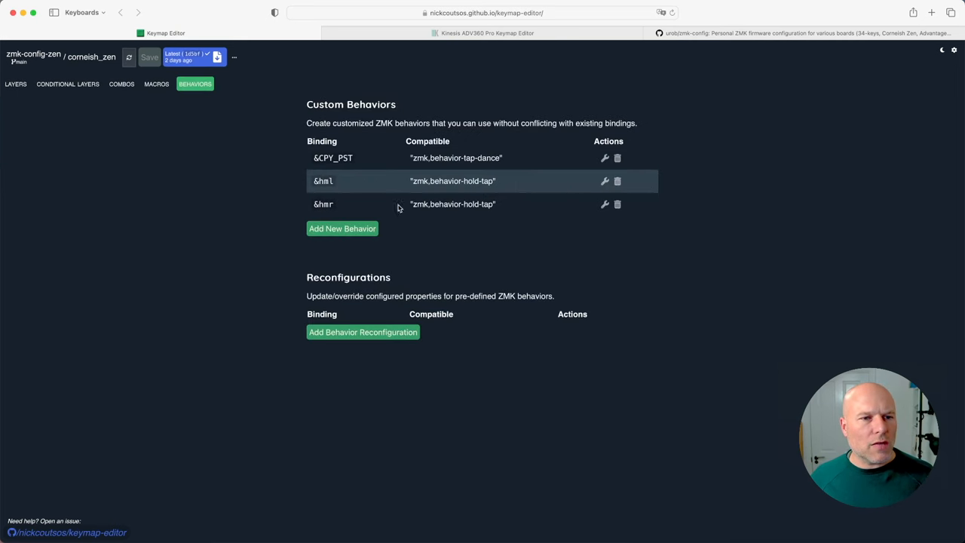
mouse_move(368, 163)
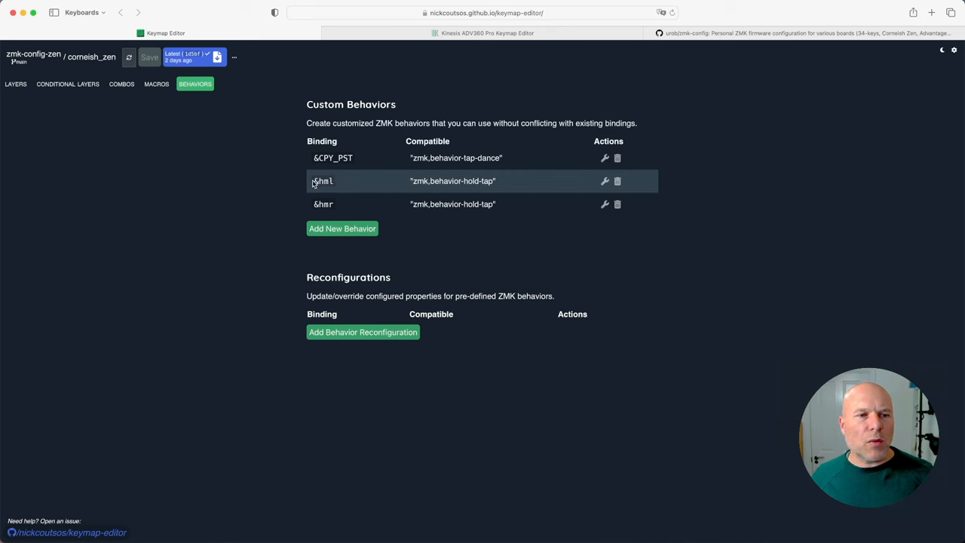
mouse_move(307, 211)
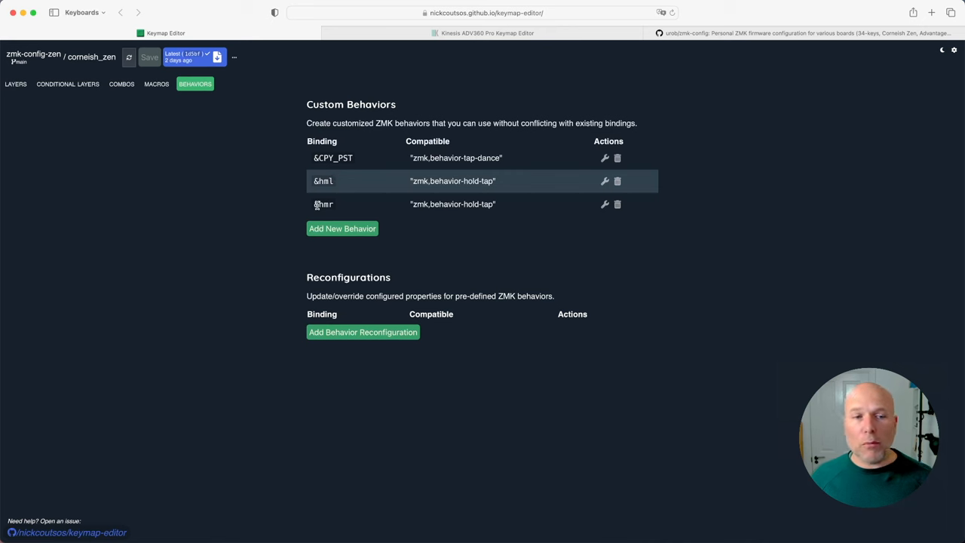
- Inspect the &hmr hold-tap settings and adjust its right-hand hold-trigger key positions
click(604, 204)
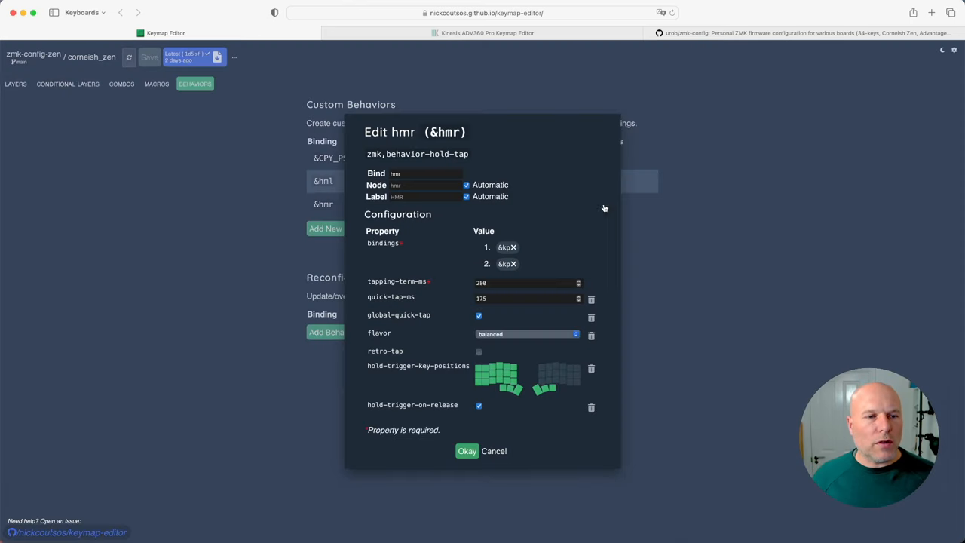
mouse_move(419, 250)
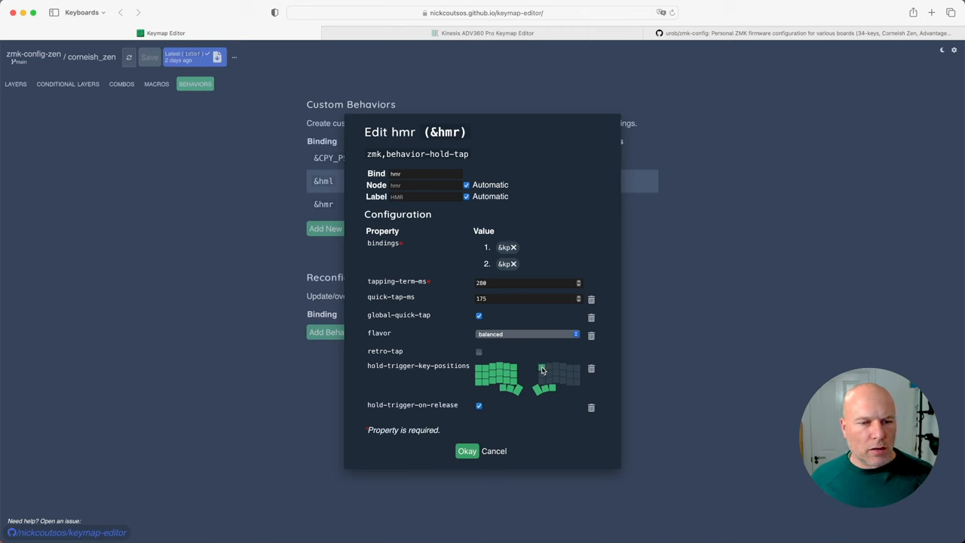
click(549, 367)
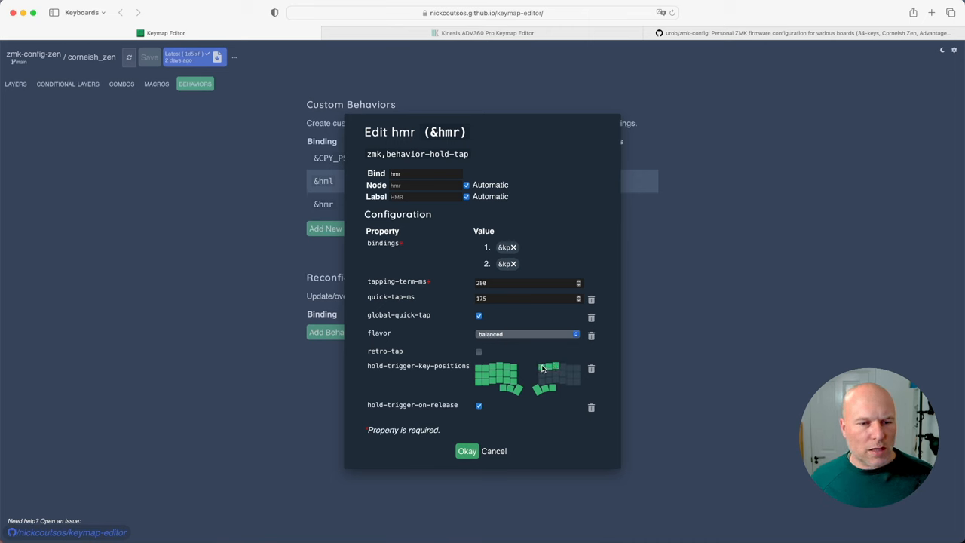
click(539, 364)
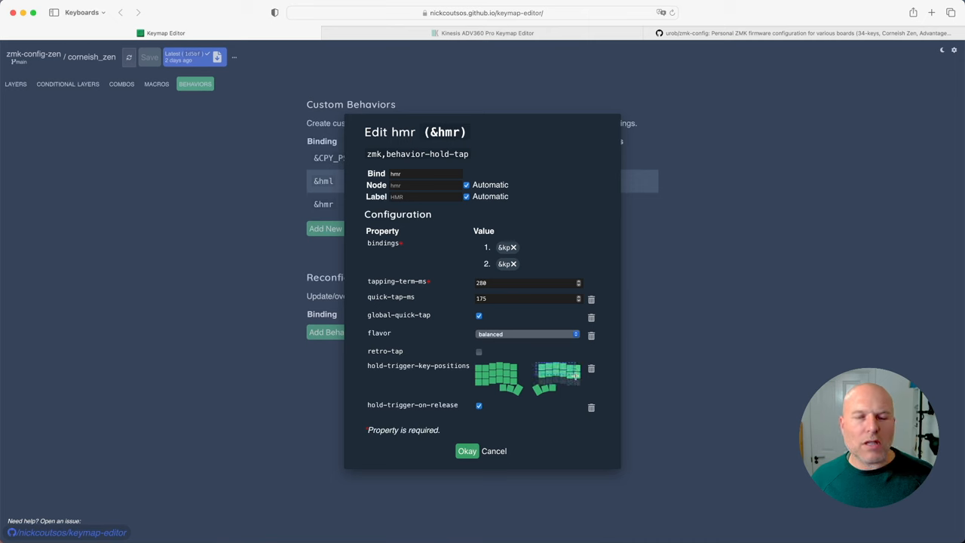
mouse_move(575, 371)
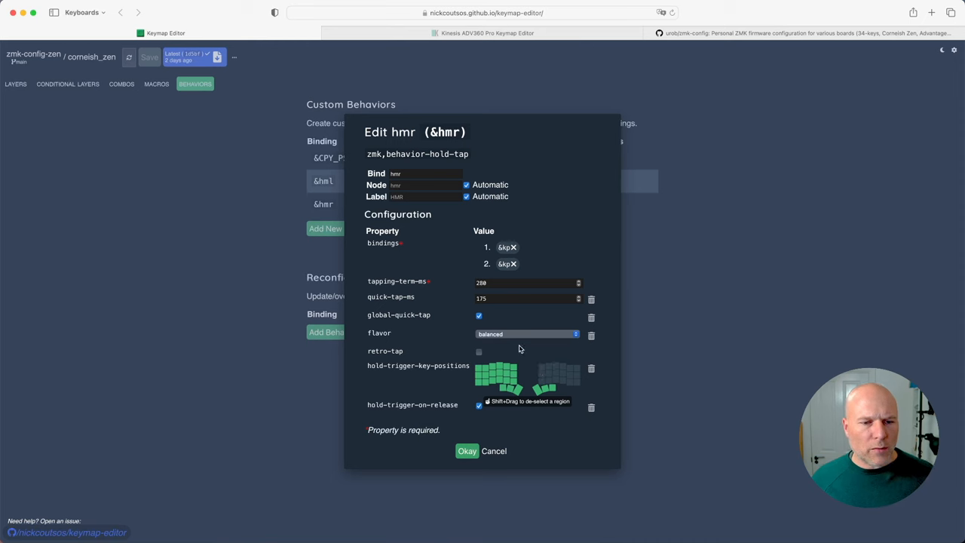
mouse_move(533, 356)
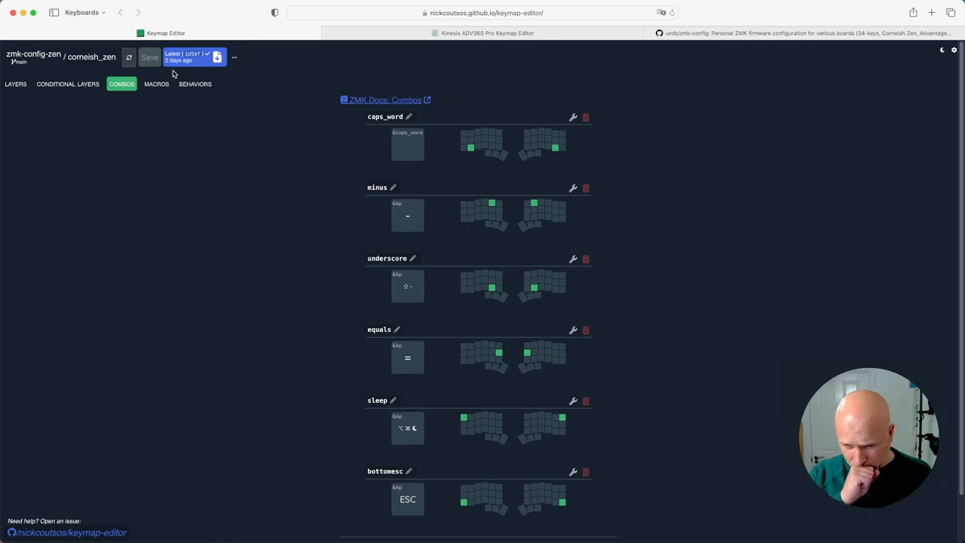
mouse_move(181, 111)
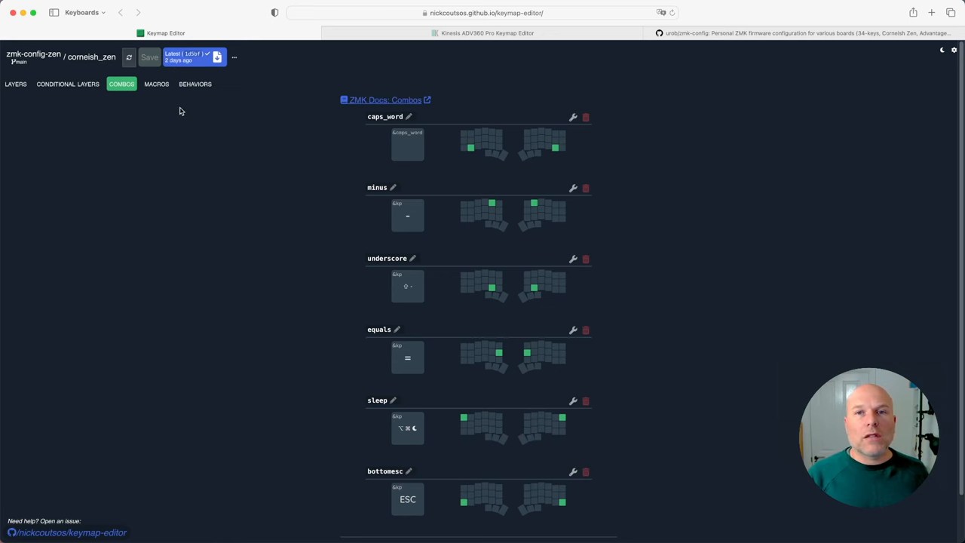